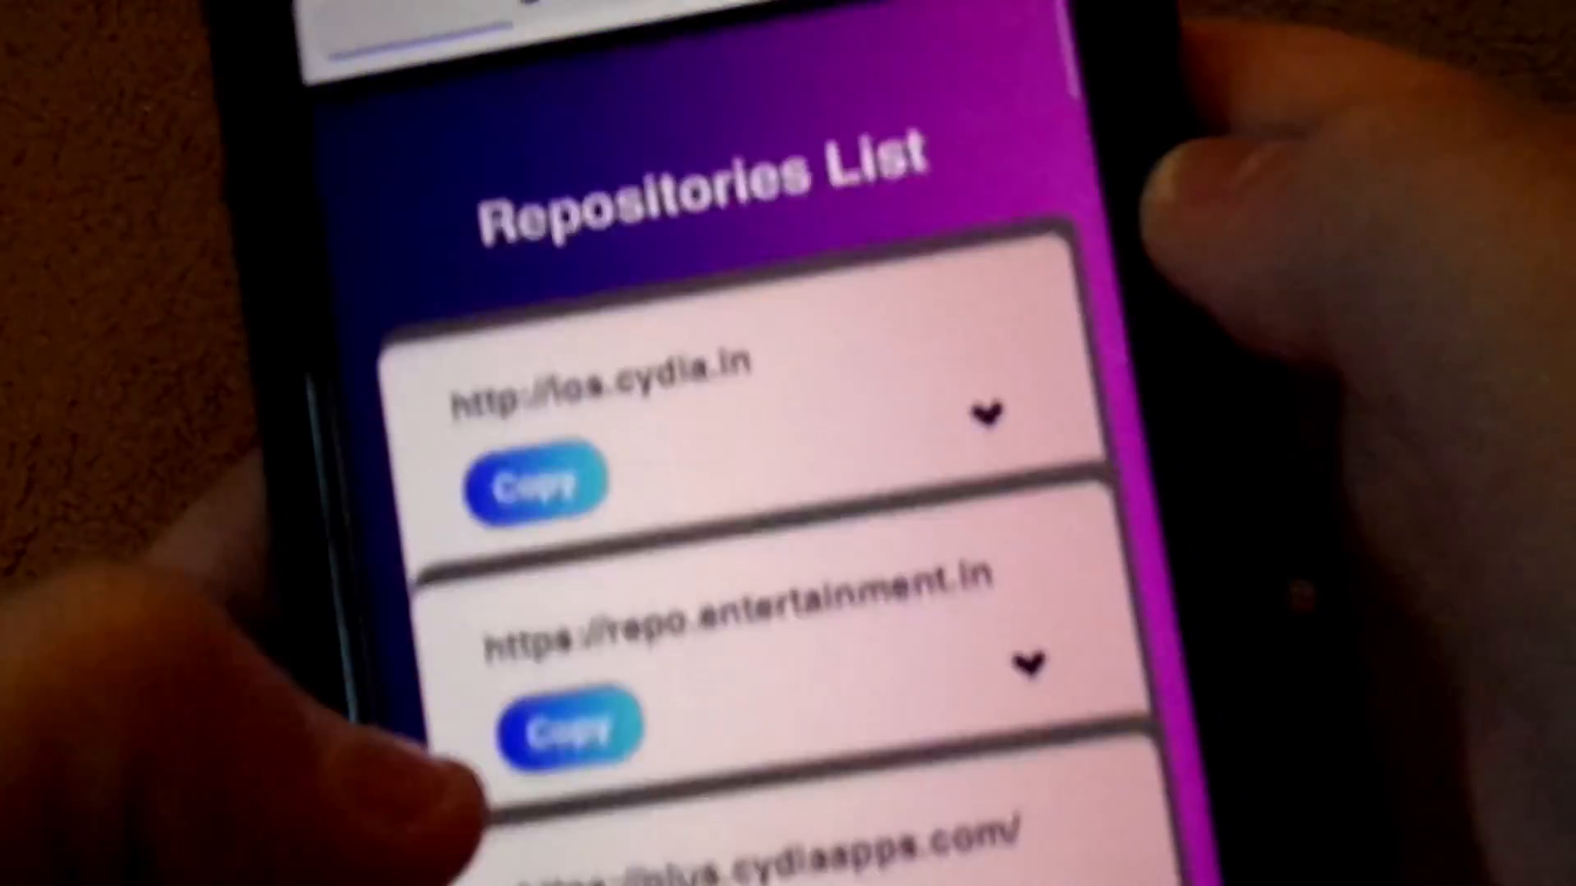
scroll(down, 3)
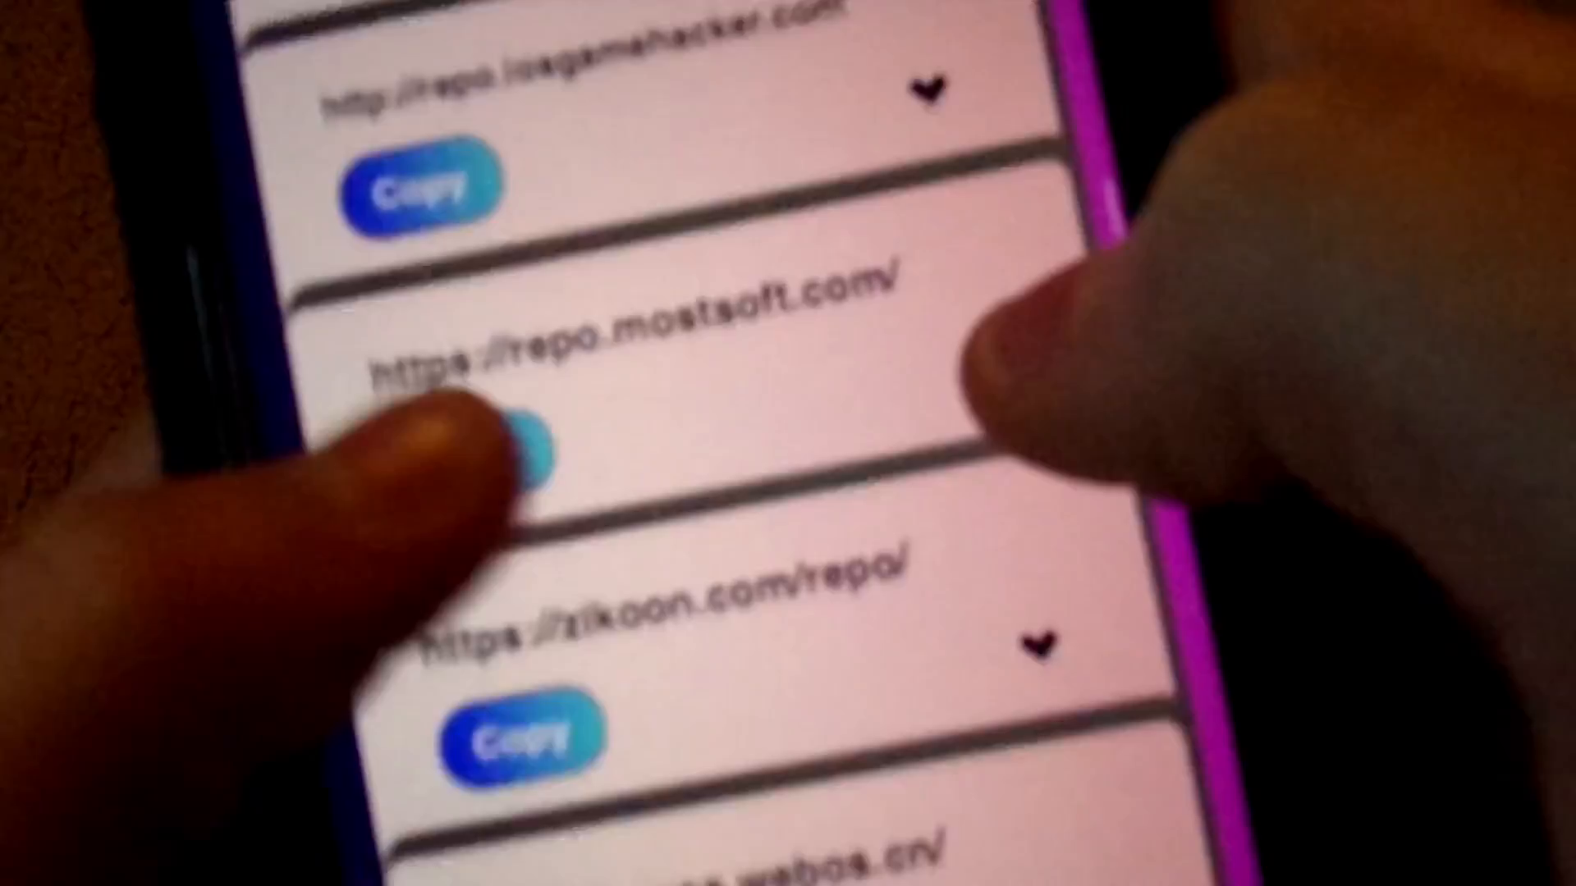